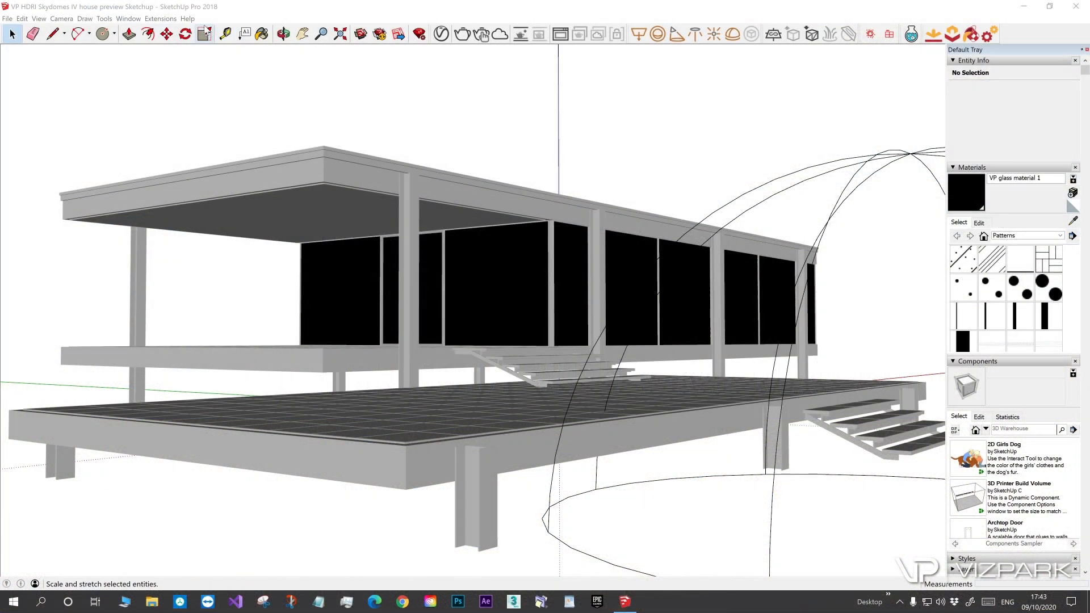
# Step: Check the V-Ray version information, then bring up the V-Ray Asset Editor
pyautogui.click(186, 18)
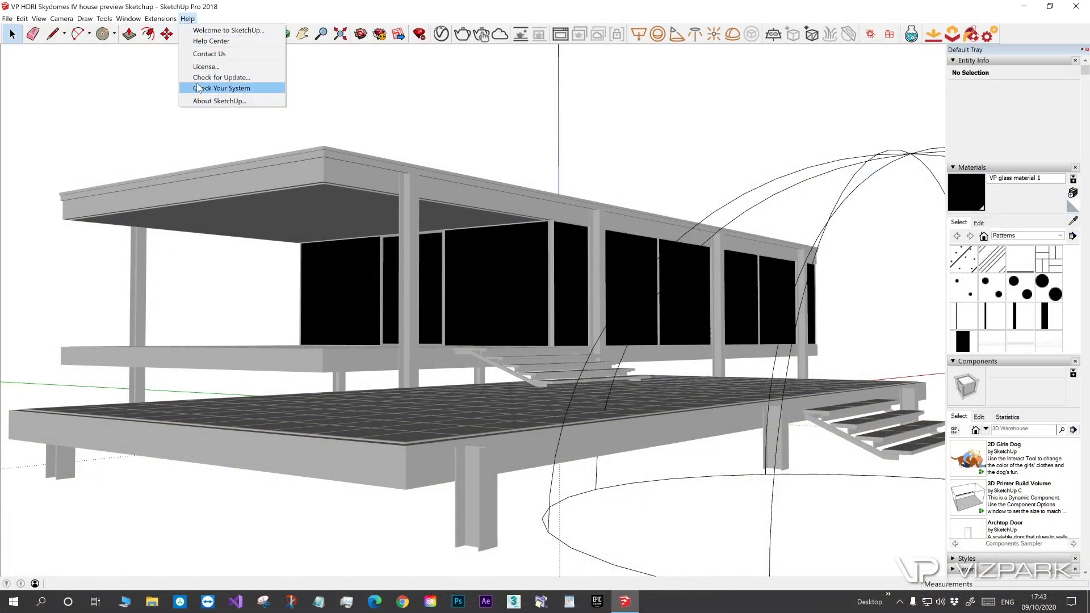
pyautogui.click(160, 19)
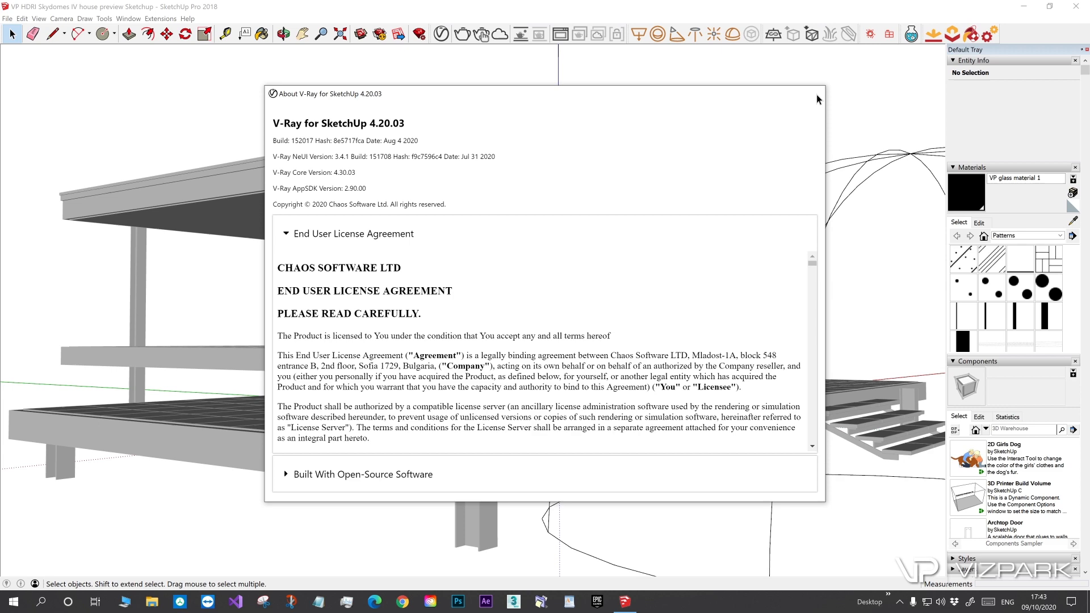
pyautogui.click(817, 93)
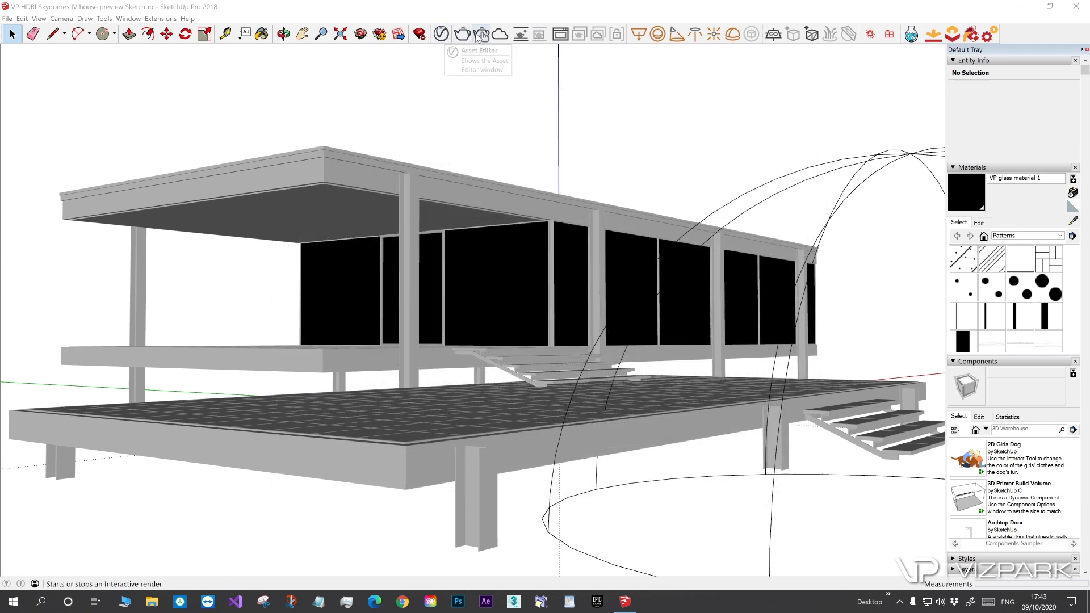
pyautogui.moveTo(460, 33)
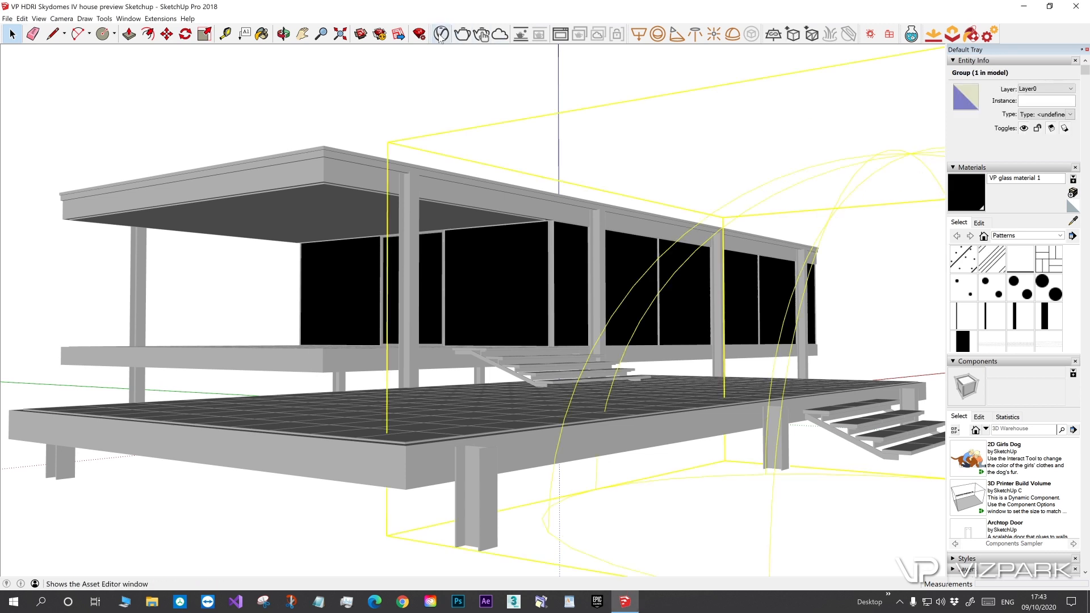
pyautogui.click(439, 33)
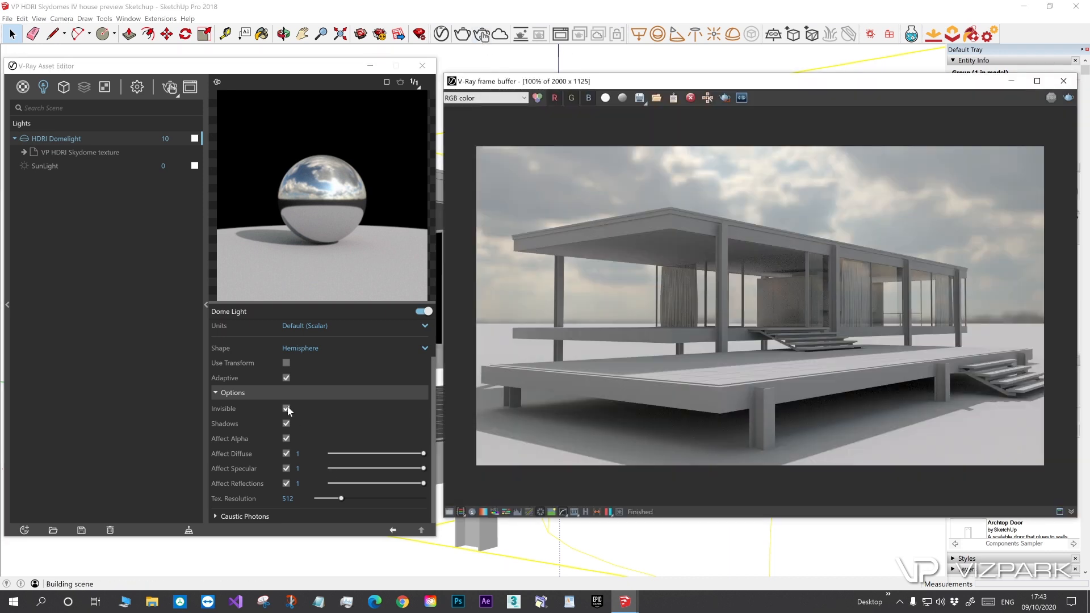
# Step: Show the scene's texture assets to reach the VP HDRI Environment Background
pyautogui.click(286, 409)
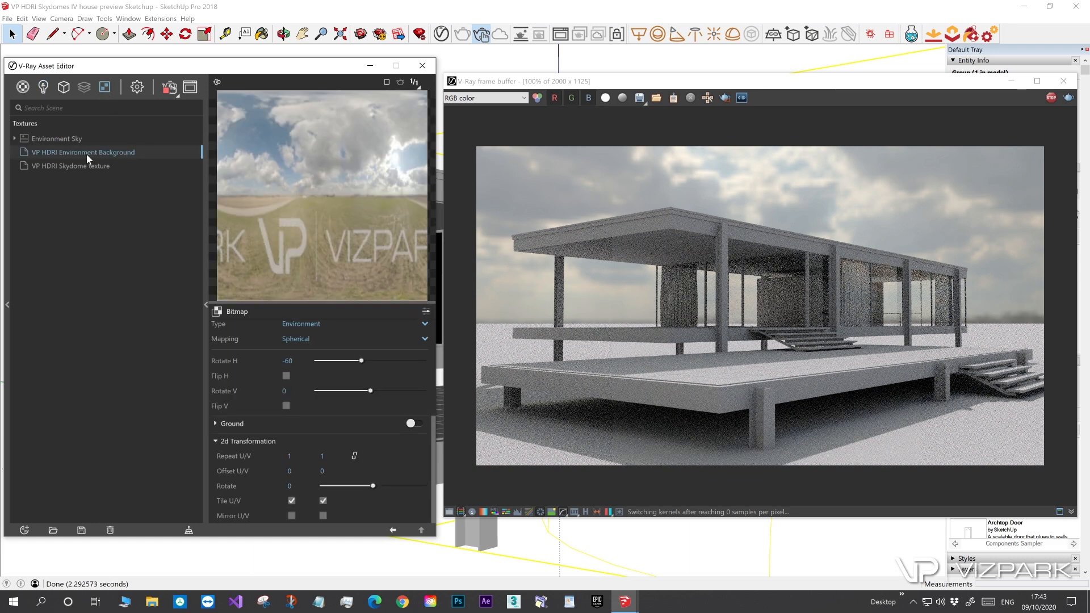
pyautogui.moveTo(169, 87)
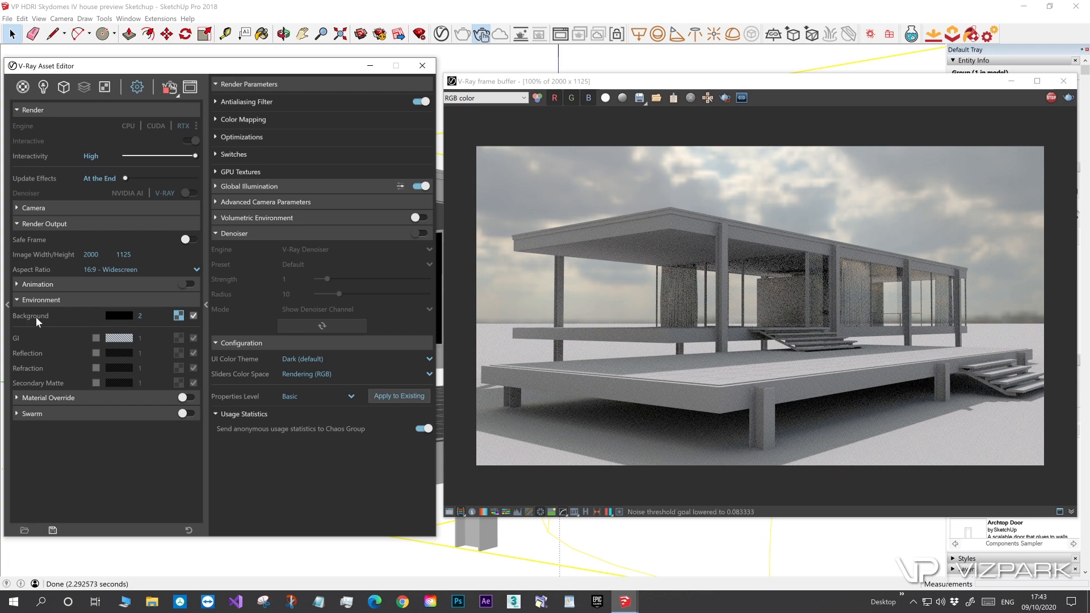
pyautogui.click(193, 315)
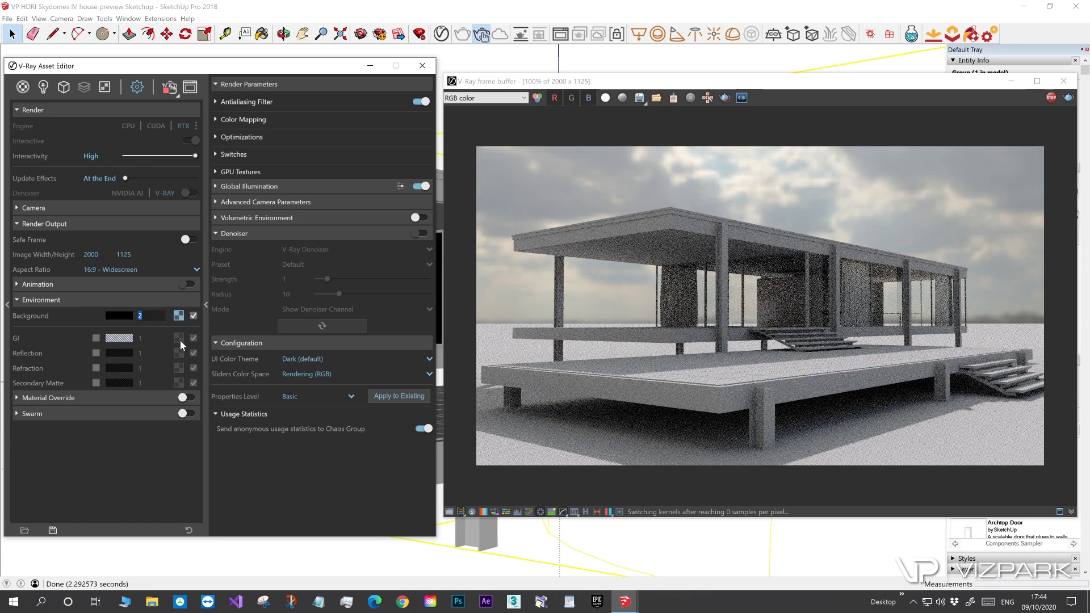
pyautogui.write('0')
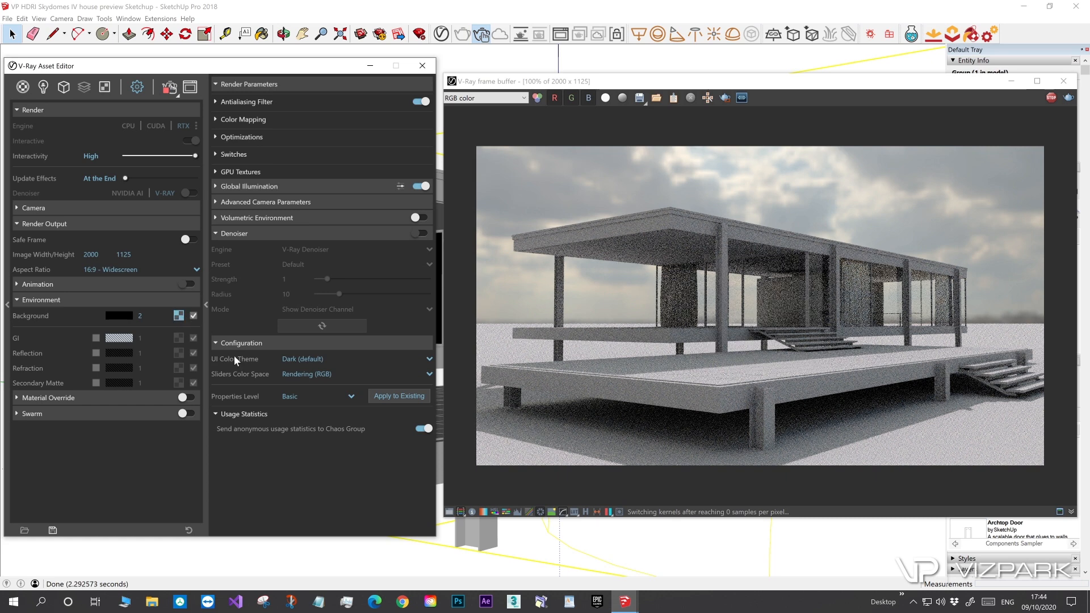
pyautogui.click(104, 86)
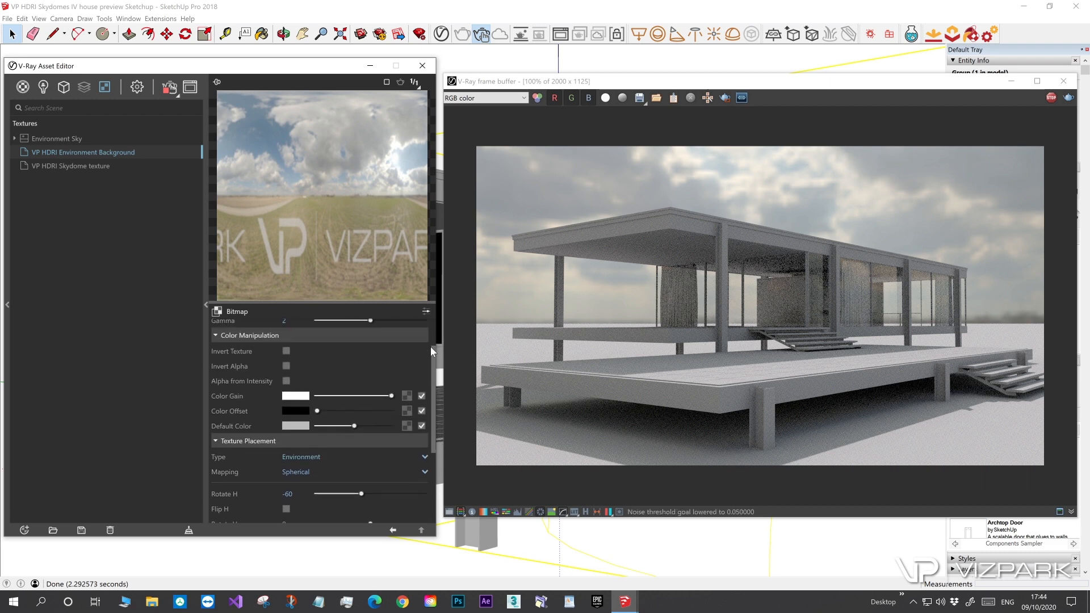
pyautogui.scroll(-3)
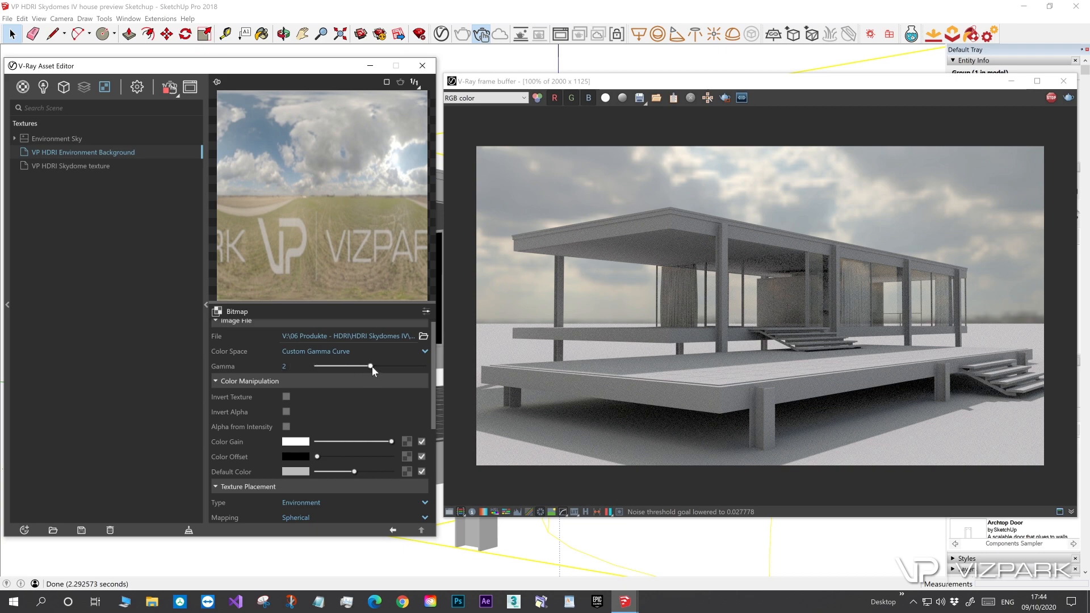
pyautogui.moveTo(370, 366); pyautogui.dragTo(341, 367)
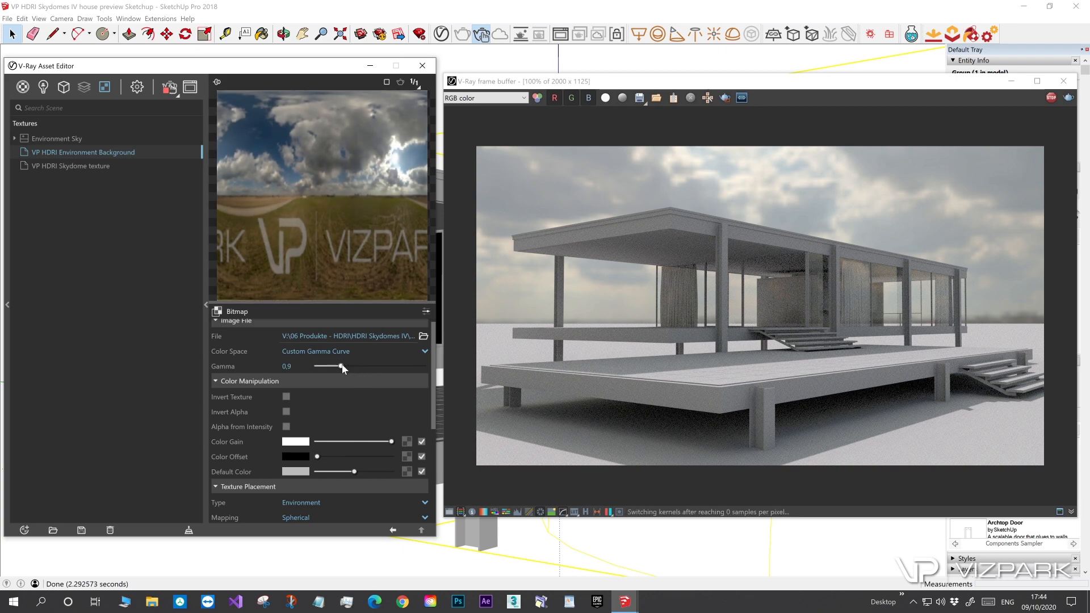
pyautogui.moveTo(341, 367); pyautogui.dragTo(331, 366)
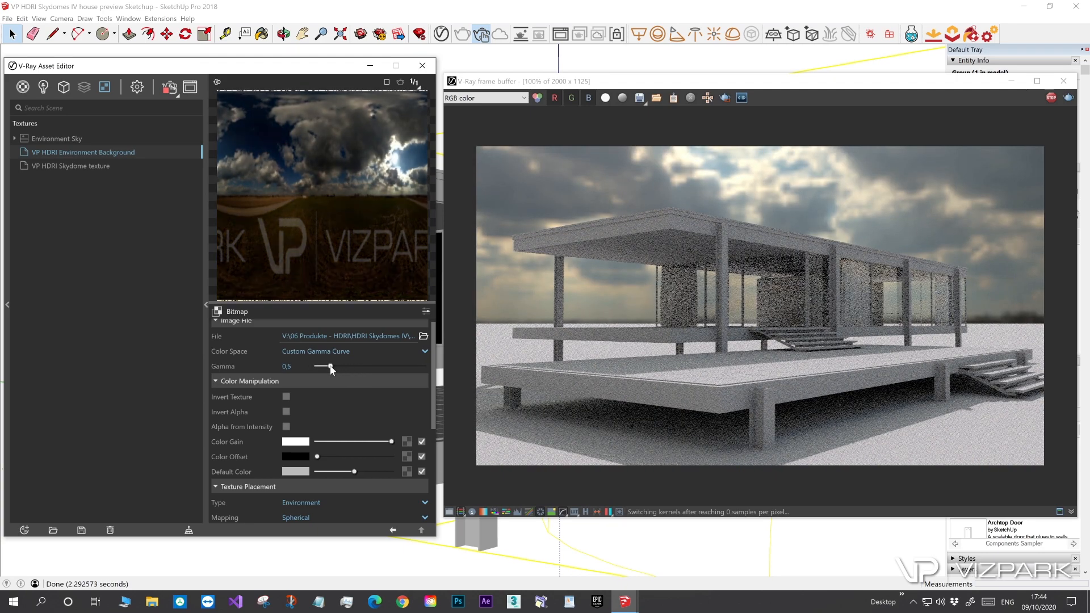
pyautogui.moveTo(330, 367); pyautogui.dragTo(376, 367)
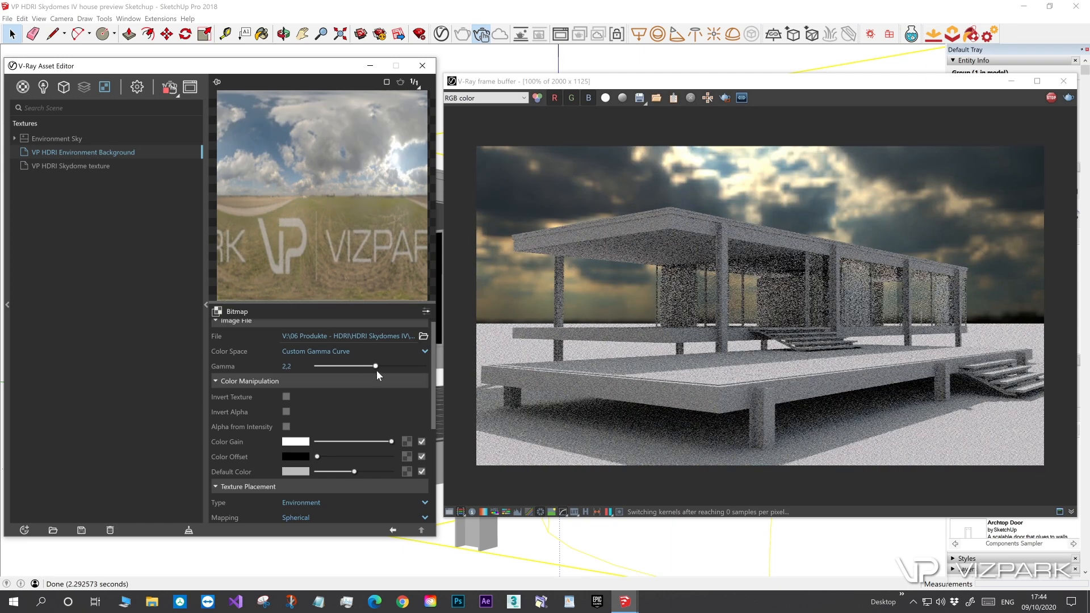
pyautogui.moveTo(376, 367); pyautogui.dragTo(367, 367)
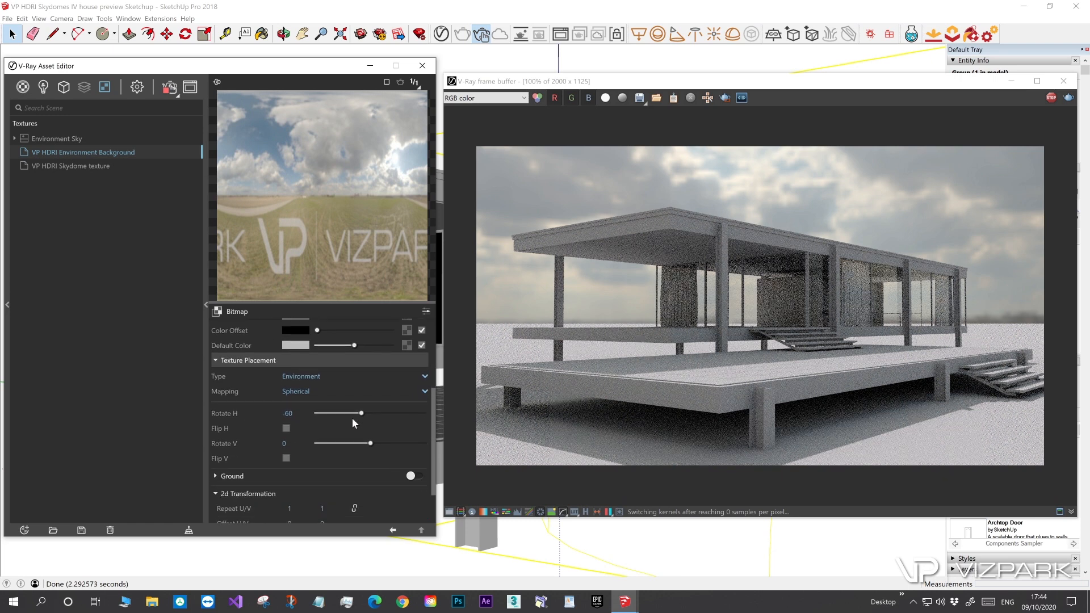
# Step: Preview several horizontal rotations of the background sky, then set Rotate H back to -60
pyautogui.moveTo(360, 413); pyautogui.dragTo(354, 413)
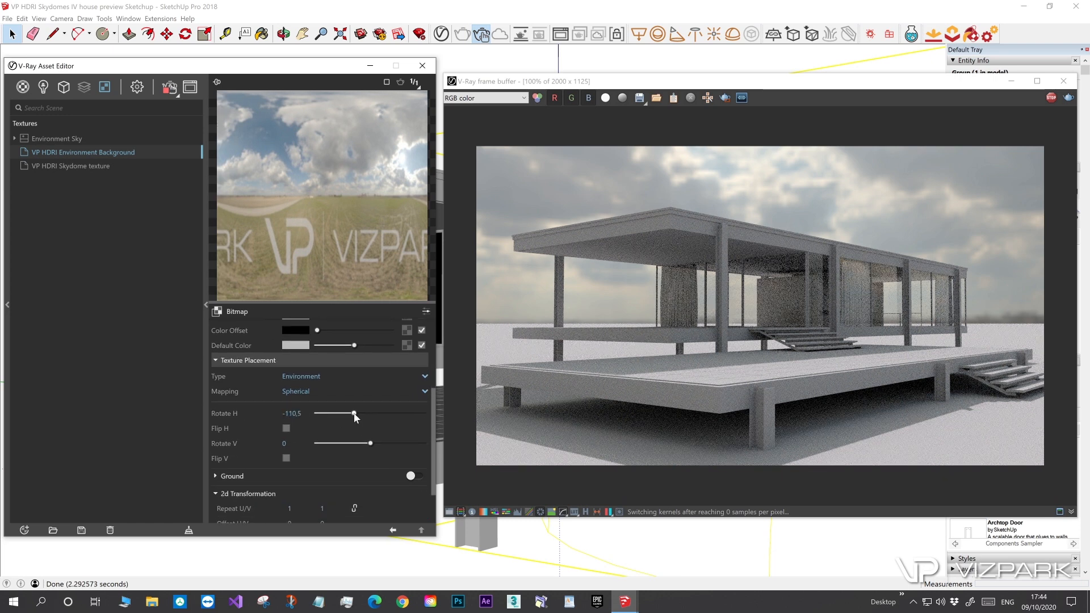
pyautogui.moveTo(354, 413); pyautogui.dragTo(342, 419)
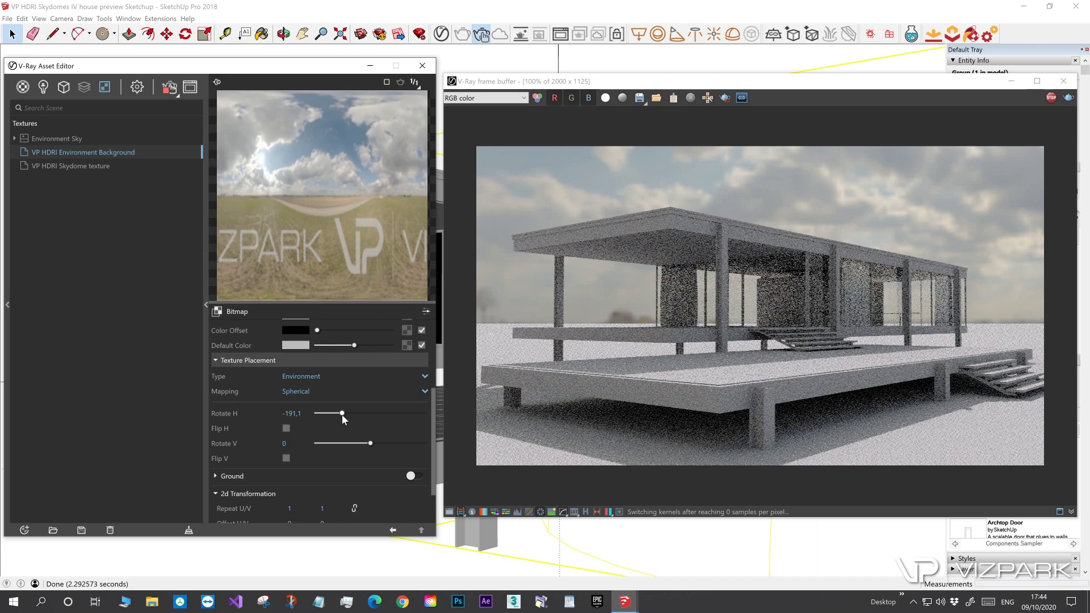
pyautogui.moveTo(342, 414); pyautogui.dragTo(333, 414)
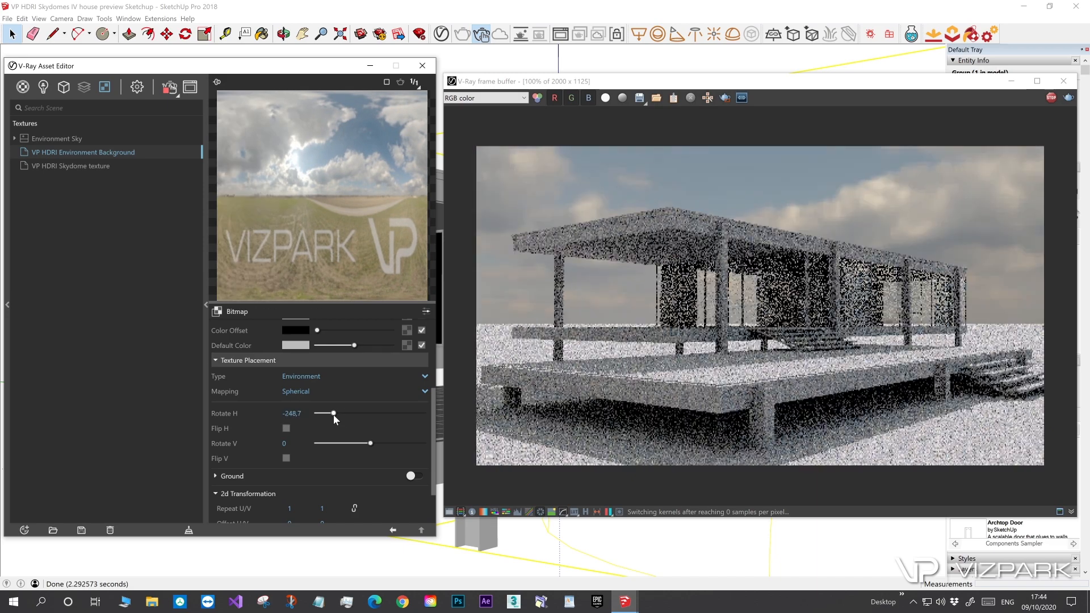
pyautogui.moveTo(334, 414); pyautogui.dragTo(327, 413)
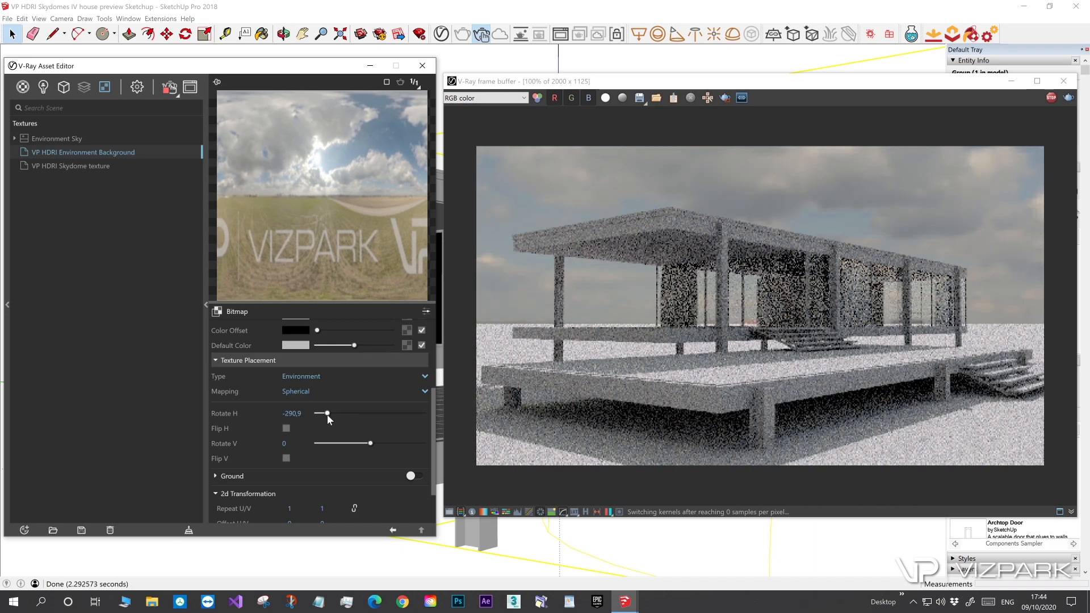
pyautogui.moveTo(327, 413); pyautogui.dragTo(359, 413)
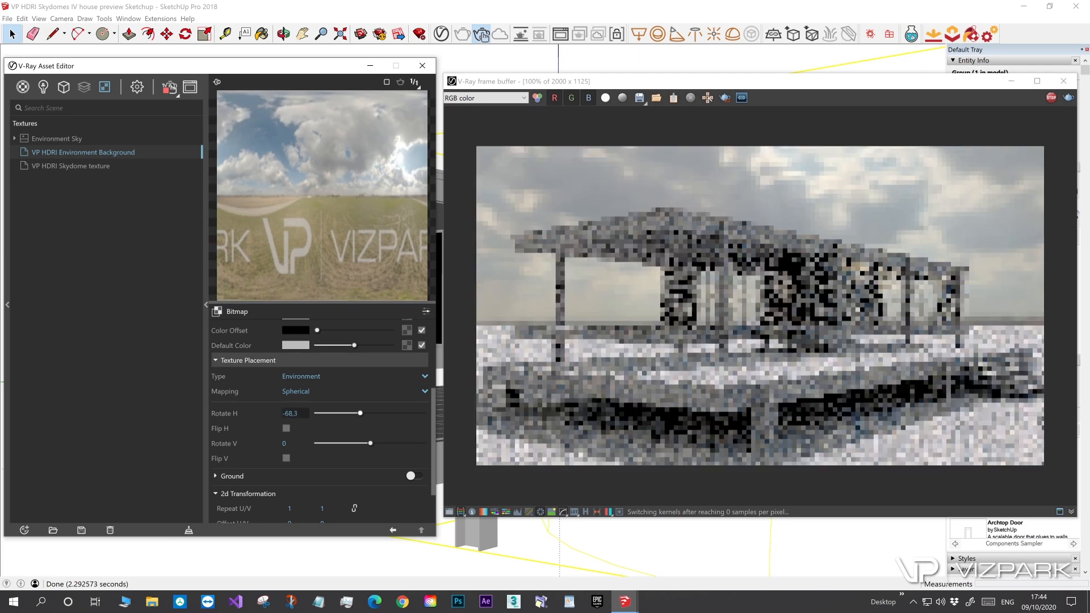
pyautogui.write('-60')
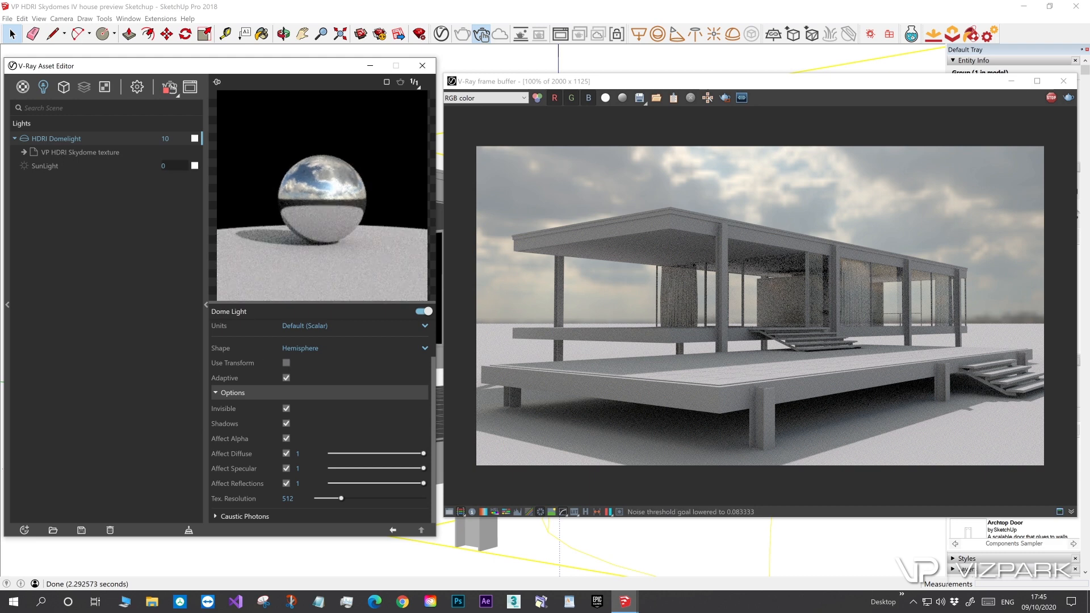
# Step: Test gamma values on the dome light's skydome bitmap and settle on a custom gamma of 0.85
pyautogui.click(80, 152)
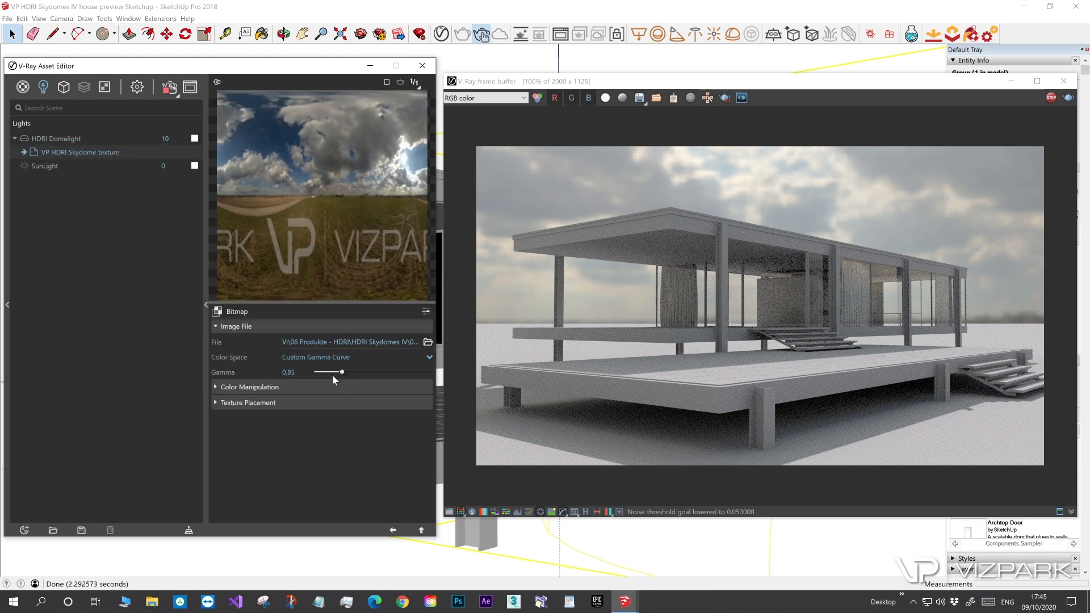
pyautogui.moveTo(341, 373); pyautogui.dragTo(326, 372)
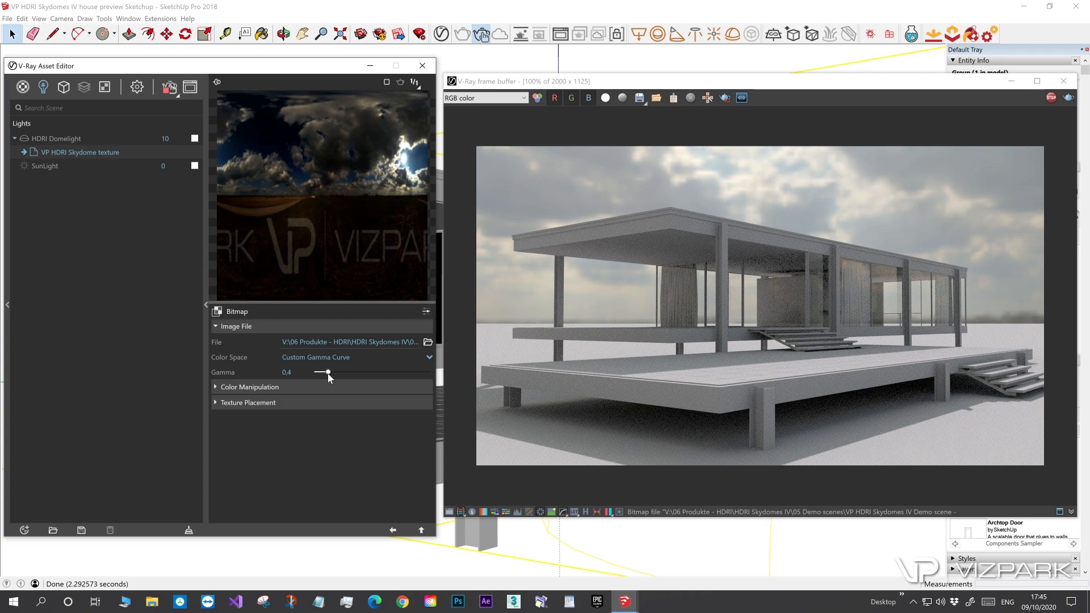
pyautogui.moveTo(325, 372); pyautogui.dragTo(363, 372)
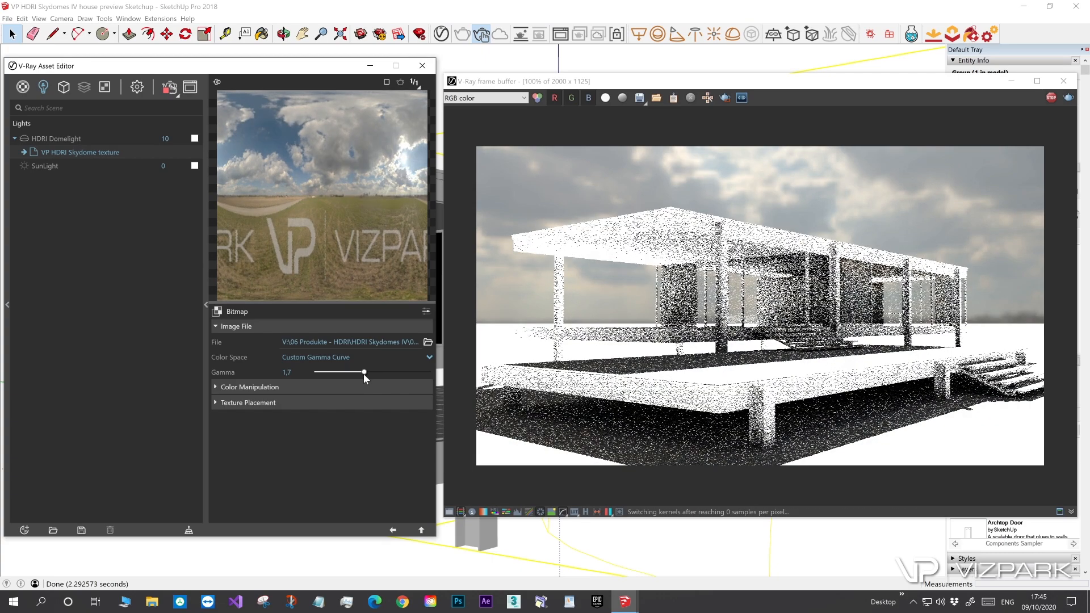
pyautogui.moveTo(363, 373); pyautogui.dragTo(367, 372)
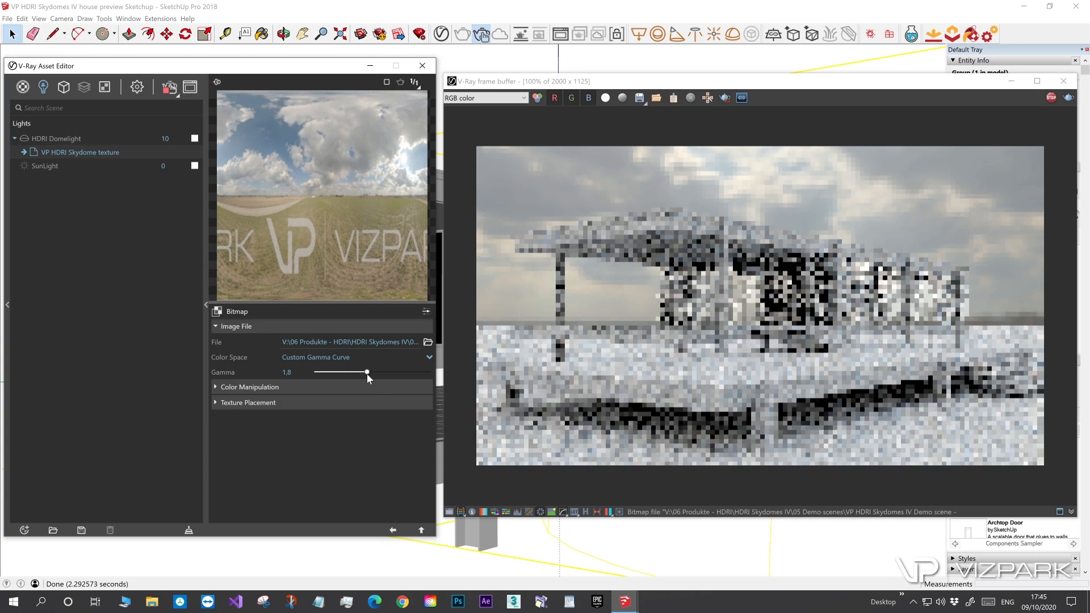
pyautogui.moveTo(366, 373); pyautogui.dragTo(360, 372)
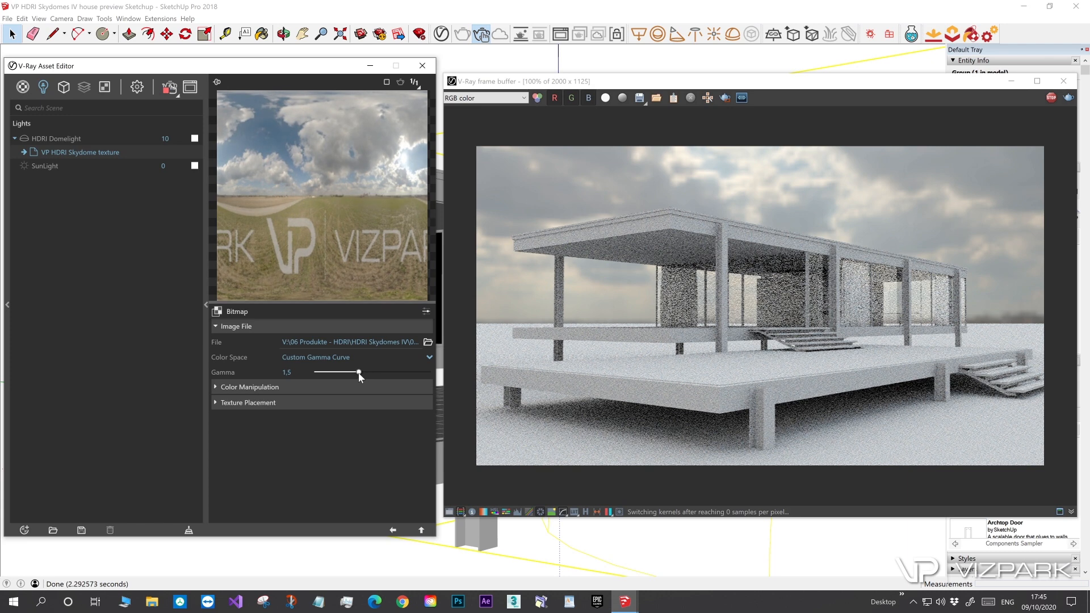
pyautogui.moveTo(360, 373); pyautogui.dragTo(352, 373)
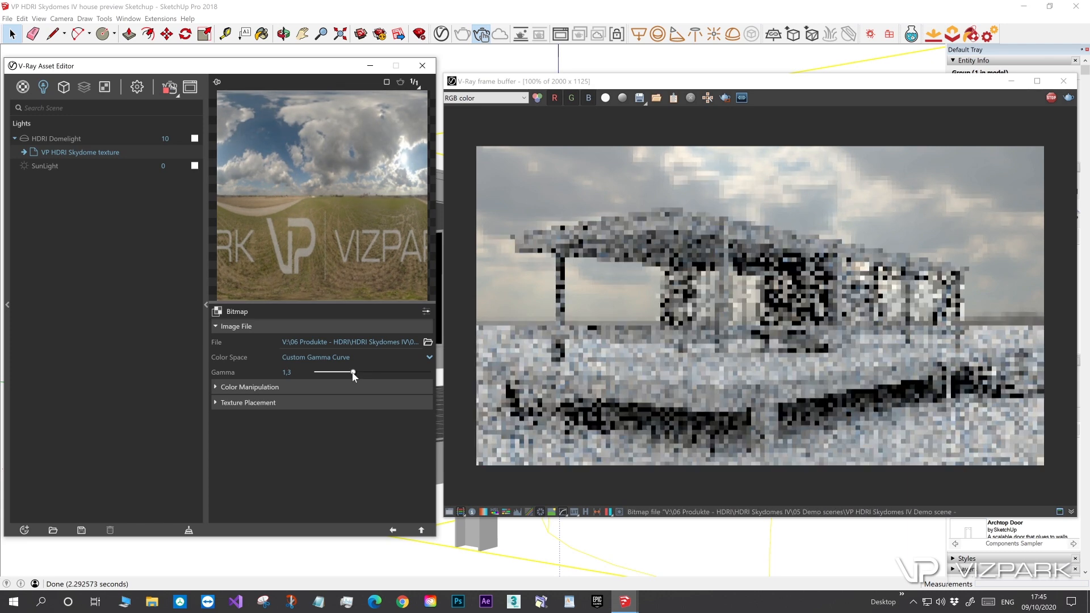
pyautogui.moveTo(352, 374); pyautogui.dragTo(330, 373)
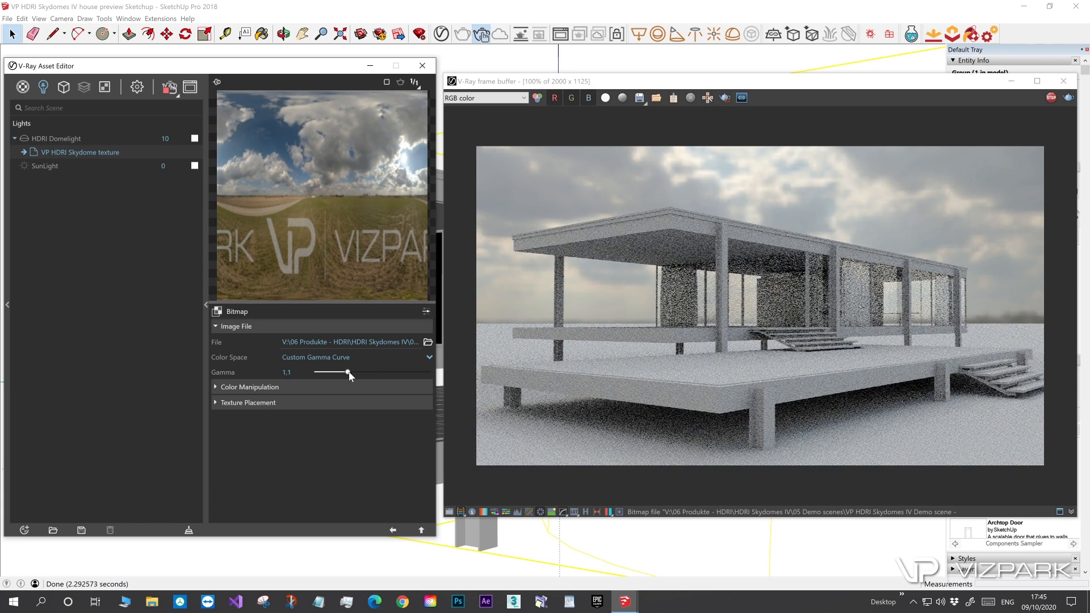
pyautogui.moveTo(349, 374); pyautogui.dragTo(341, 374)
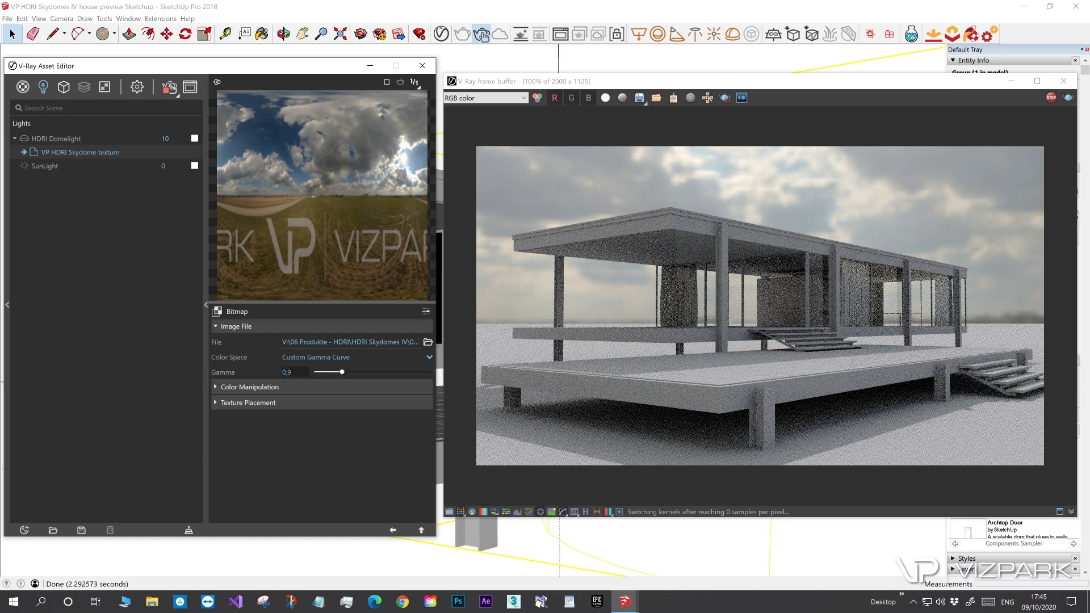
pyautogui.write('0.85')
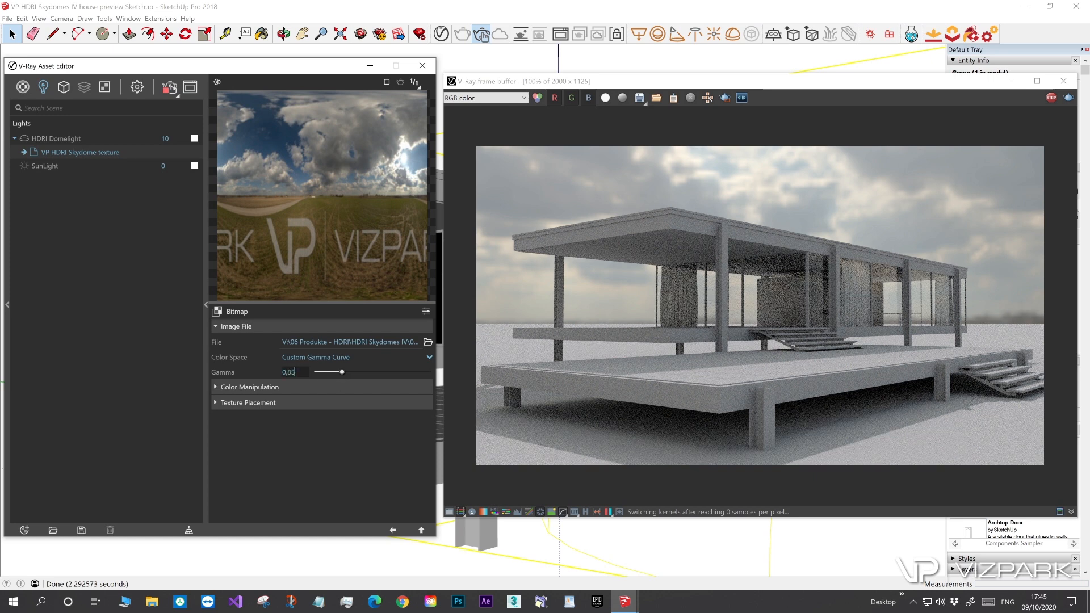
# Step: Expand the skydome texture's colour manipulation and texture placement sections
pyautogui.click(216, 386)
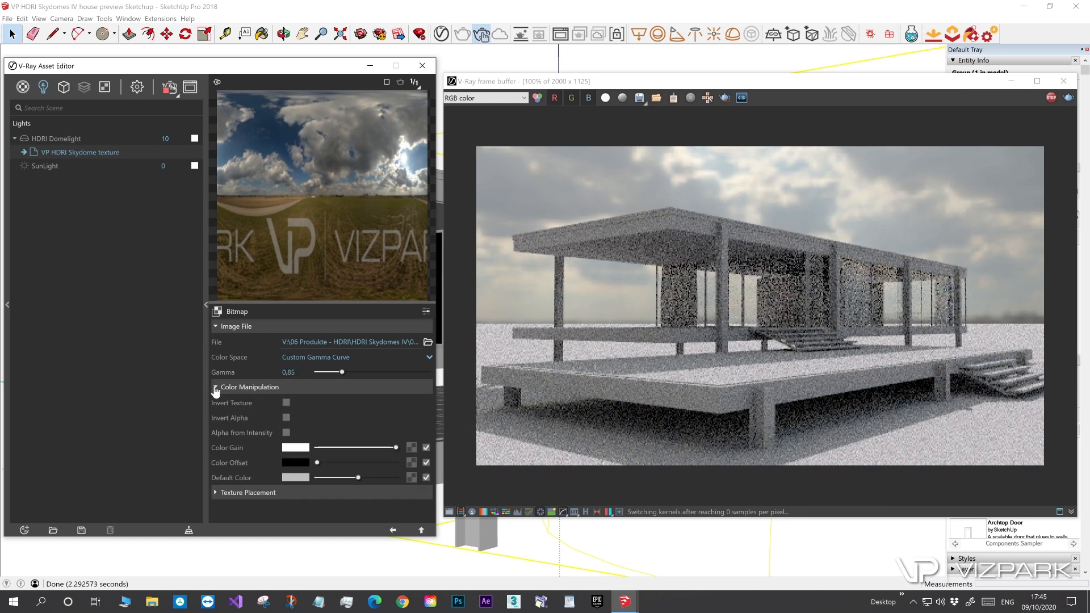
pyautogui.click(216, 495)
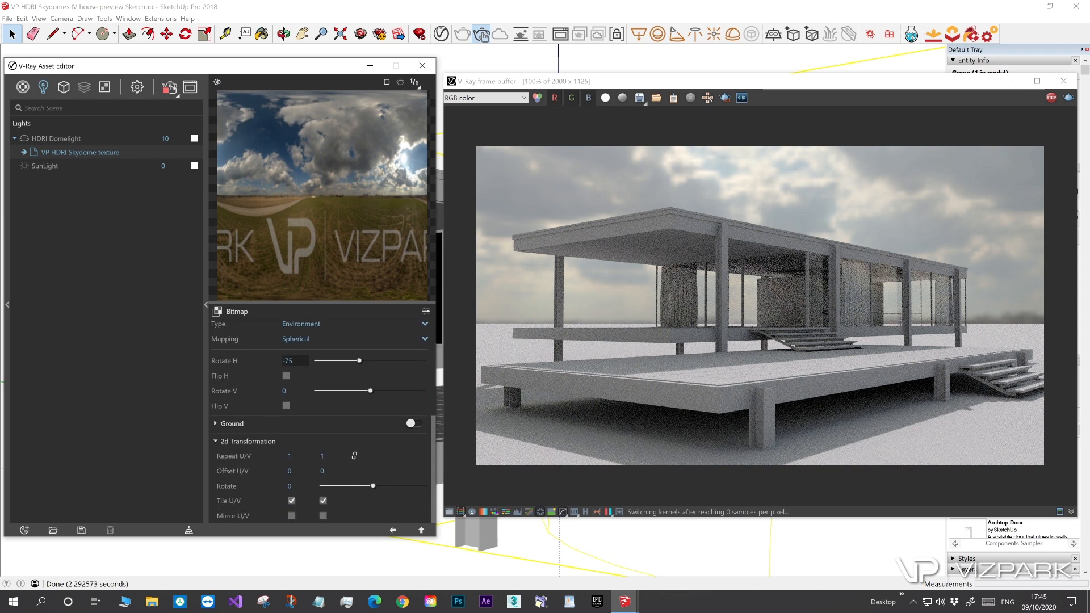
# Step: Rotate the skydome horizontally from -75 through several angles and settle at -60
pyautogui.moveTo(359, 361); pyautogui.dragTo(344, 361)
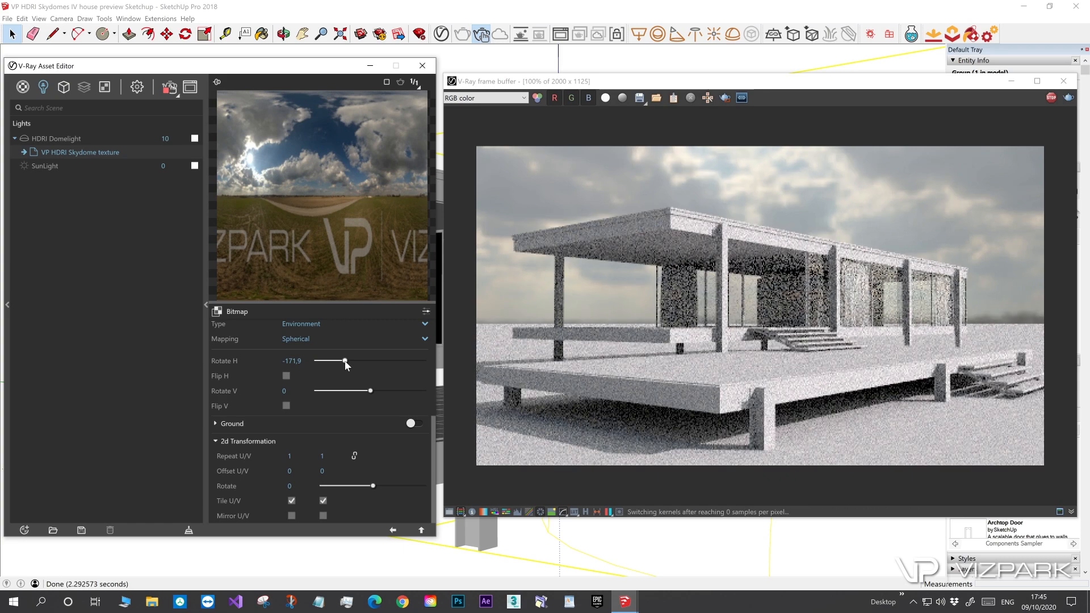
pyautogui.moveTo(345, 361); pyautogui.dragTo(339, 361)
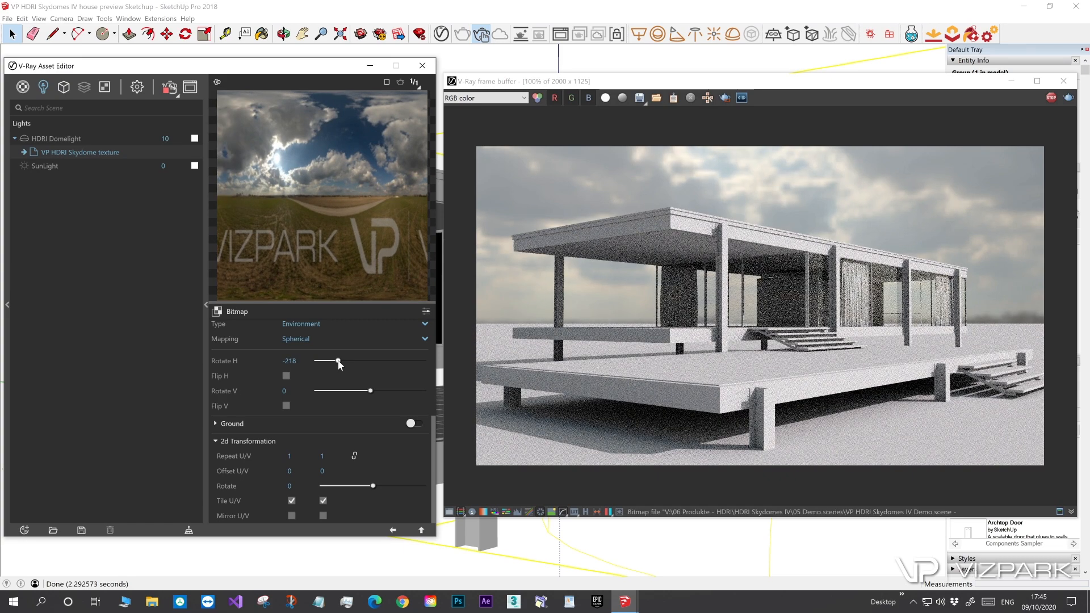
pyautogui.moveTo(338, 361); pyautogui.dragTo(328, 362)
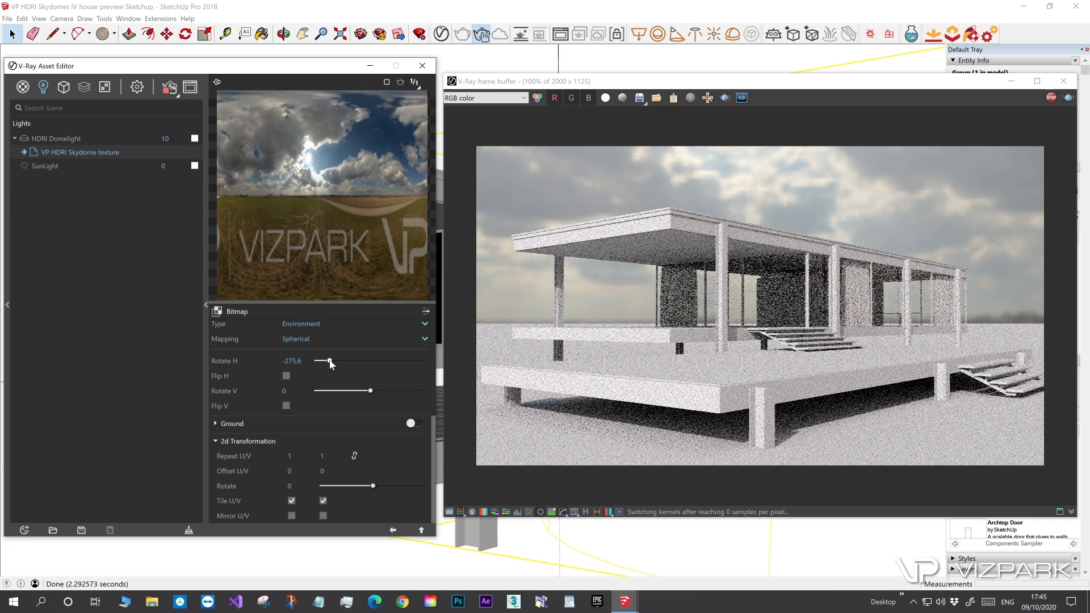
pyautogui.moveTo(329, 362); pyautogui.dragTo(315, 363)
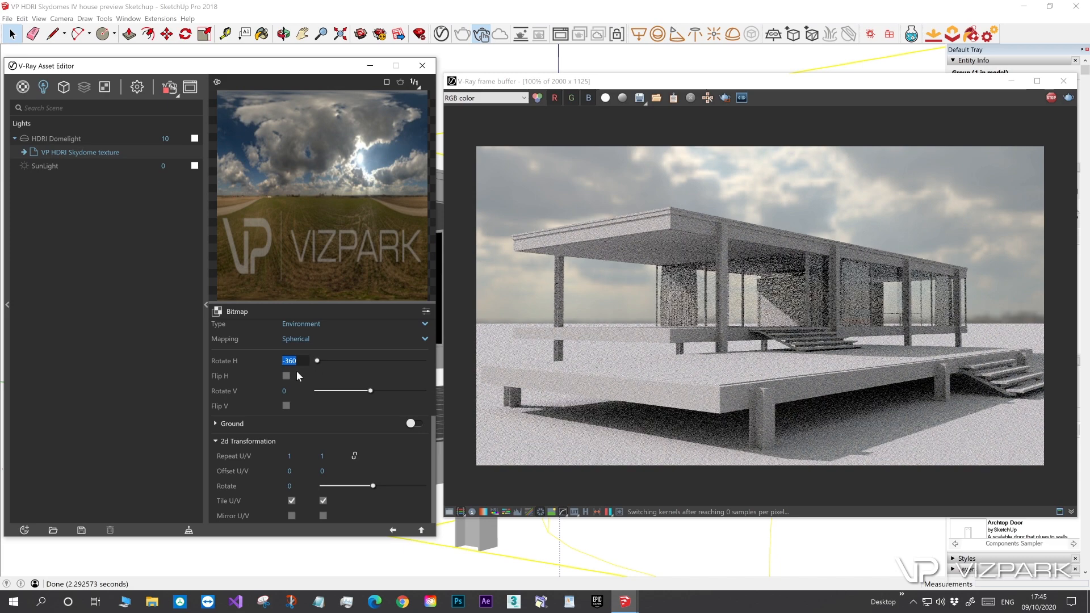
pyautogui.moveTo(317, 360); pyautogui.dragTo(360, 360)
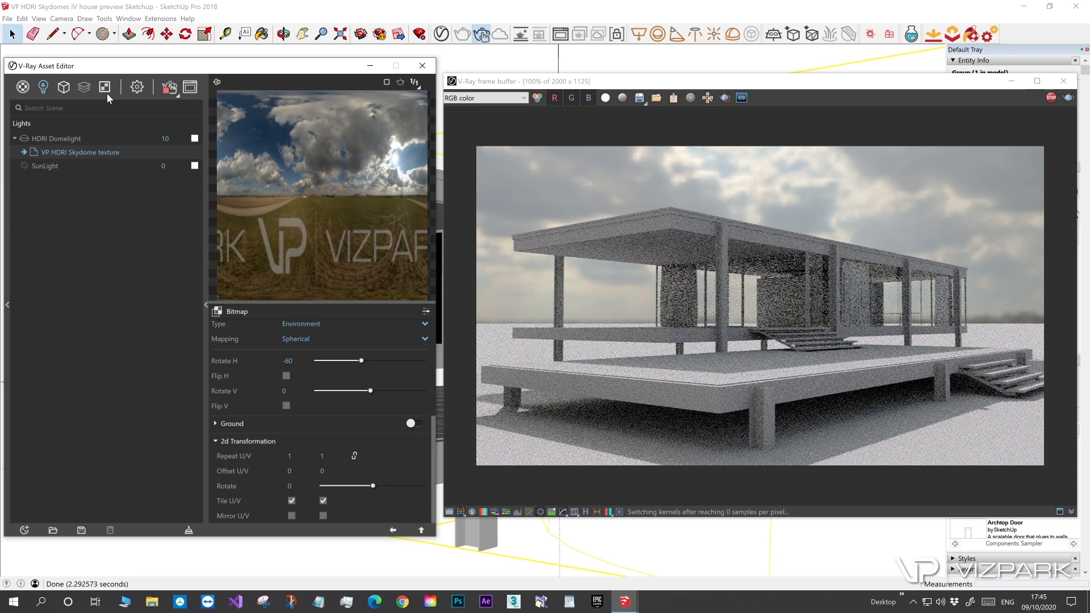
pyautogui.click(104, 86)
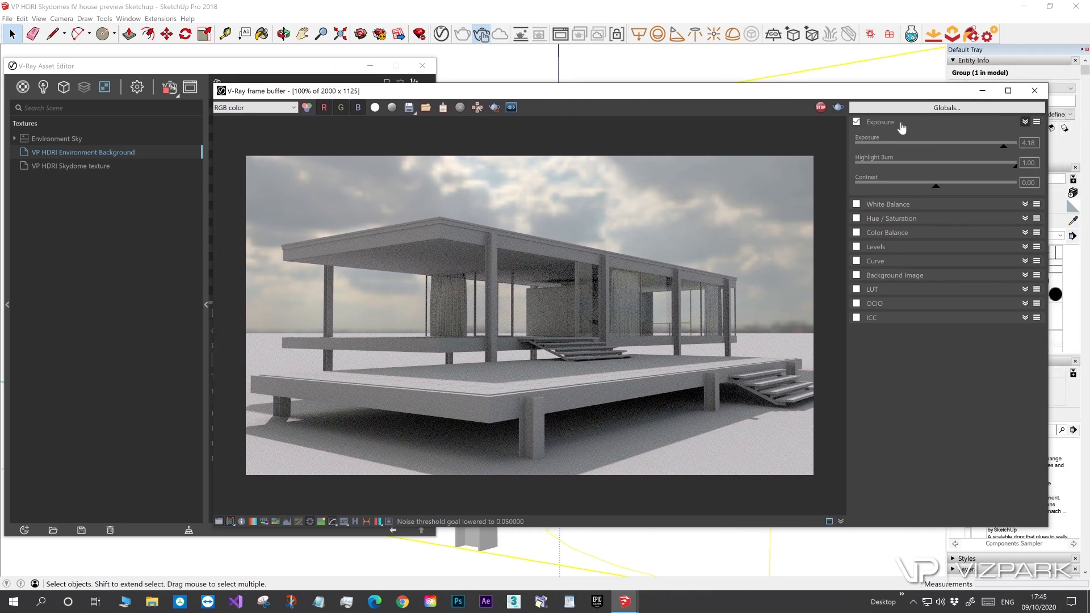
# Step: Compare the render with exposure off and on, then set Exposure to 4.21 and Highlight Burn to 0.94
pyautogui.click(856, 122)
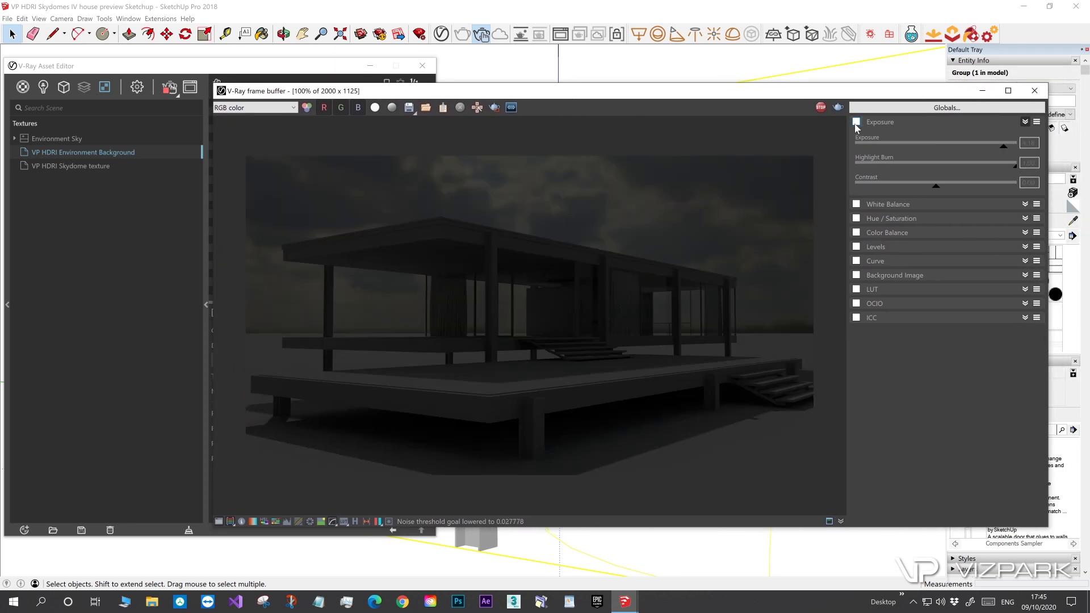
pyautogui.click(857, 121)
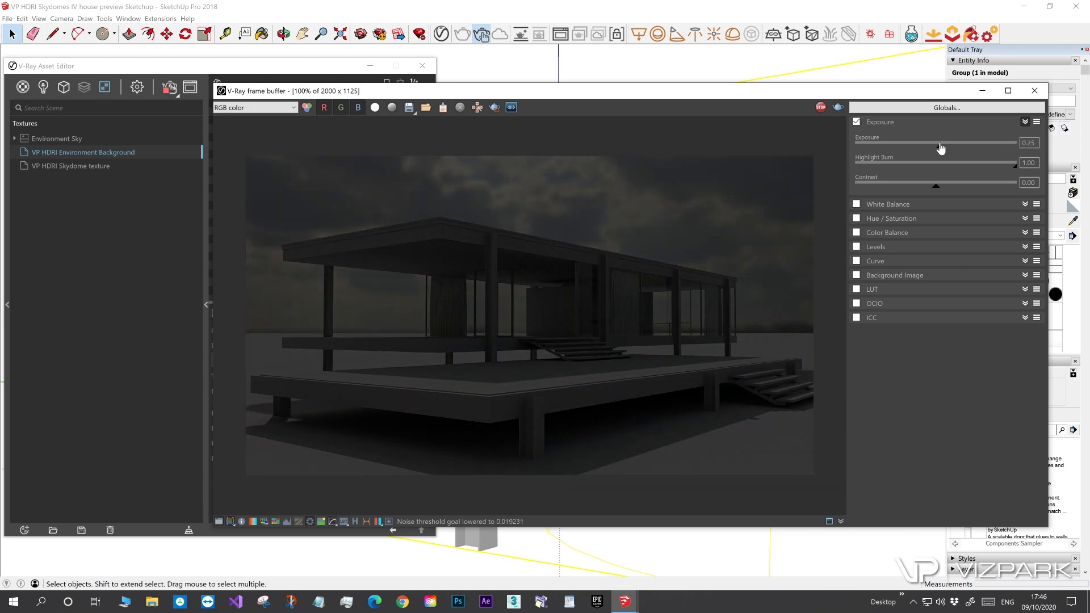
pyautogui.moveTo(940, 143); pyautogui.dragTo(1018, 144)
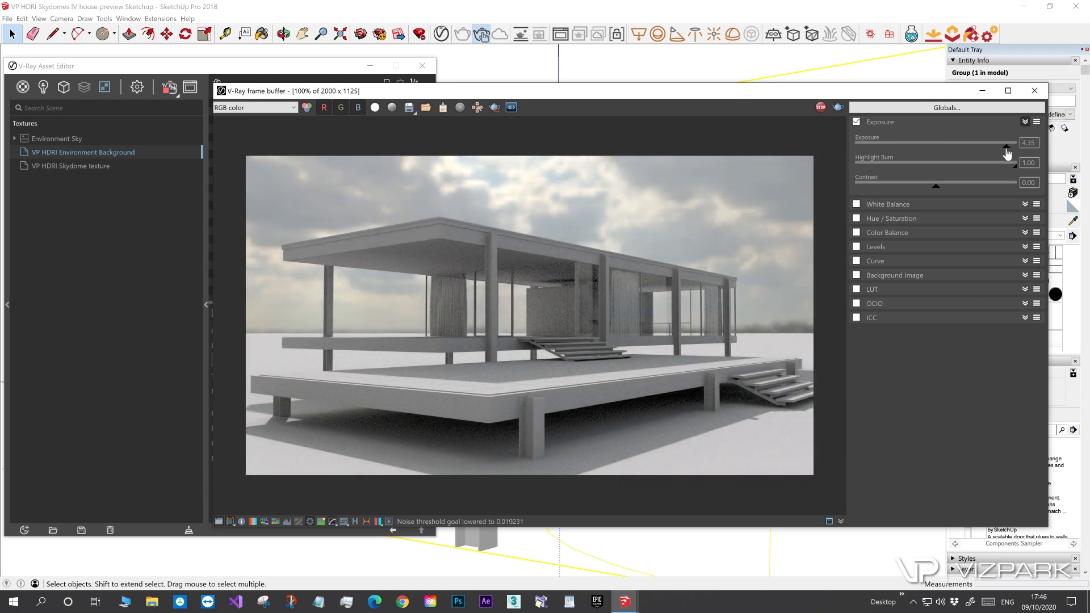
pyautogui.moveTo(1007, 146); pyautogui.dragTo(1005, 147)
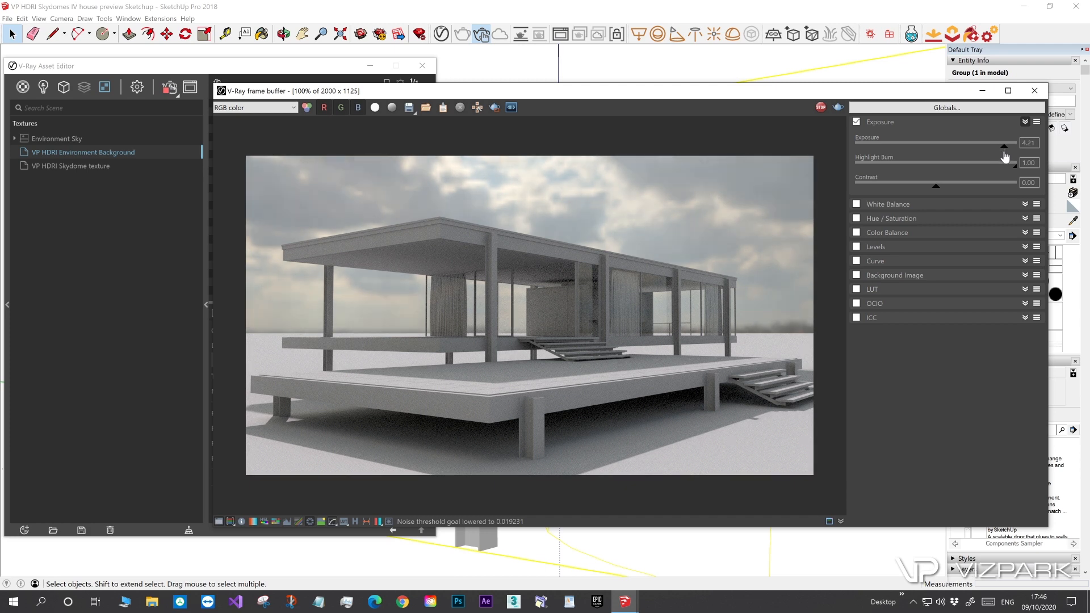
pyautogui.moveTo(1014, 163); pyautogui.dragTo(999, 163)
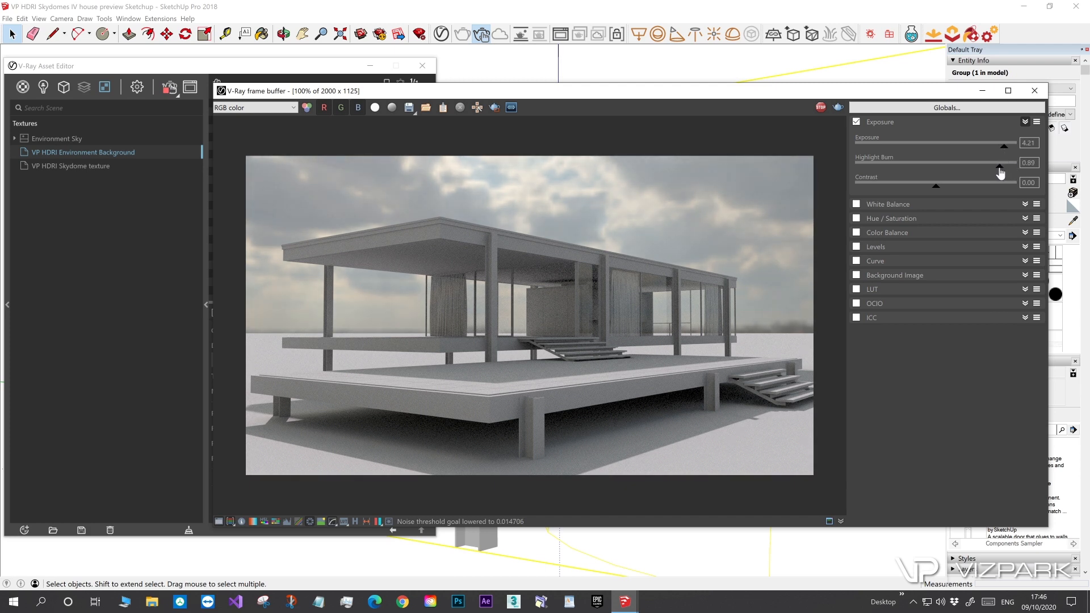
pyautogui.moveTo(997, 165); pyautogui.dragTo(1007, 165)
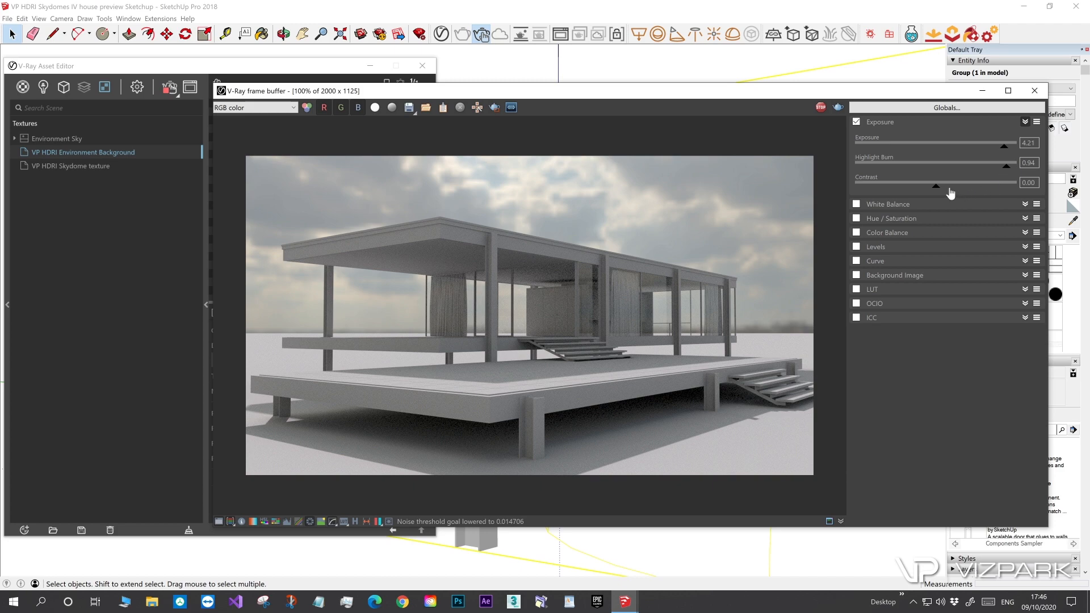